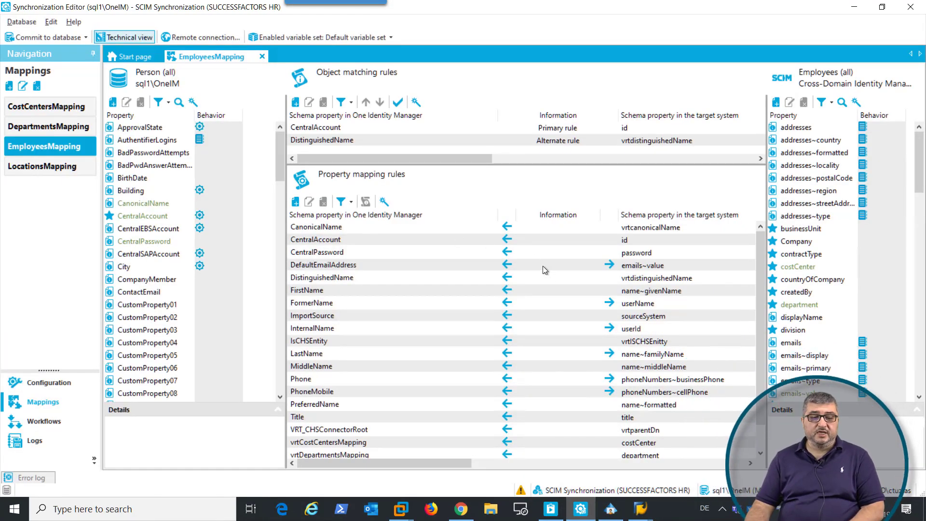
Select the SAP R/3 HCM Organization (ECC - 400) synchronization project on the Start page
click(414, 264)
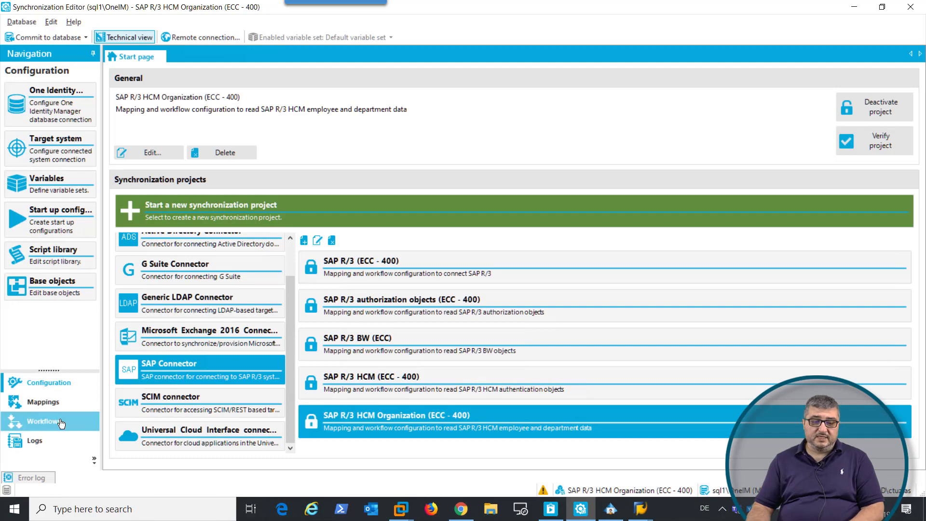
Show the Communication Data mapping rules and select the ComType property rule
click(43, 401)
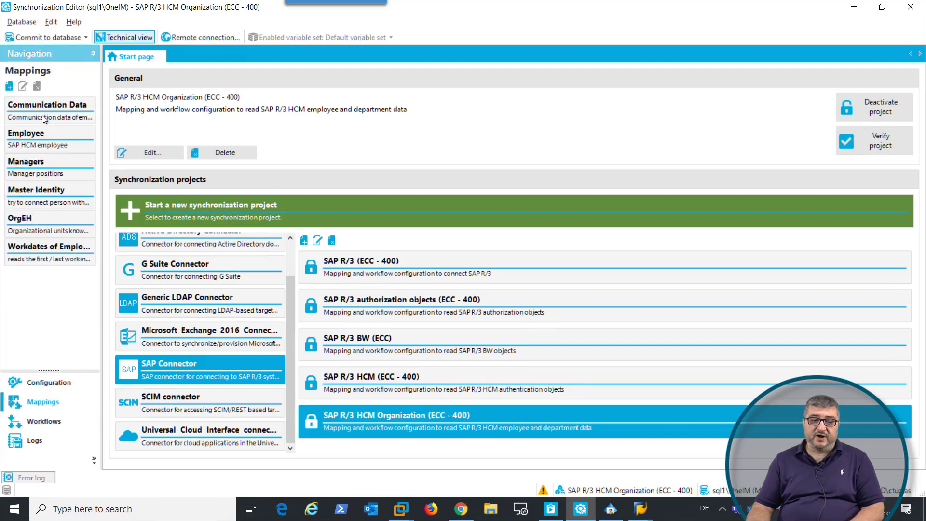
click(48, 105)
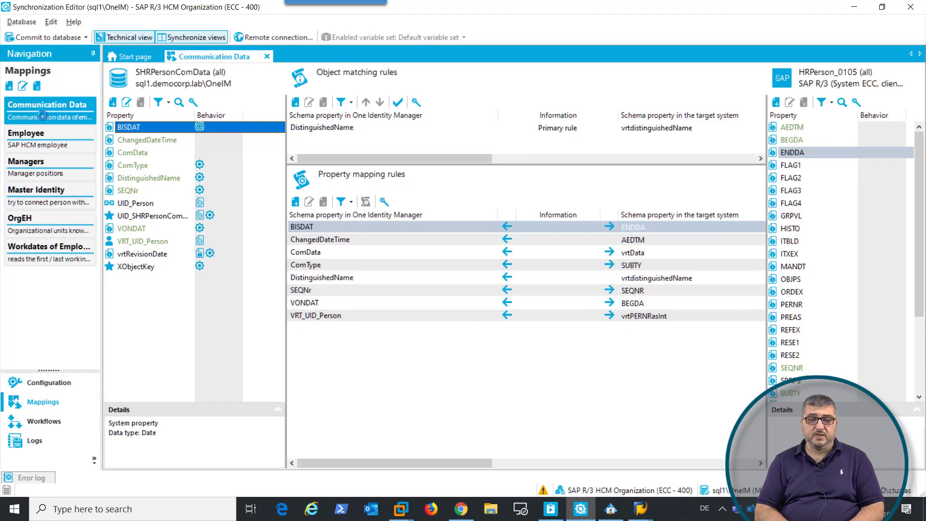
mouse_move(562, 266)
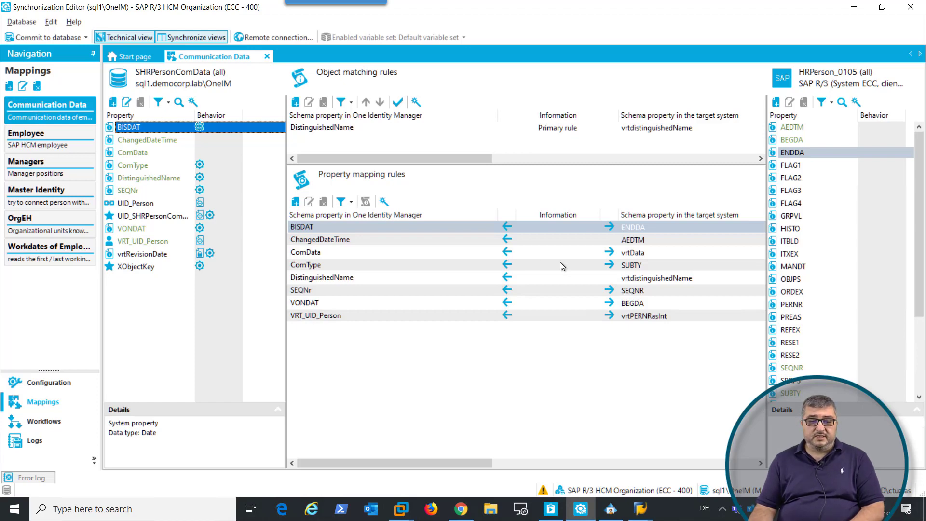
click(306, 265)
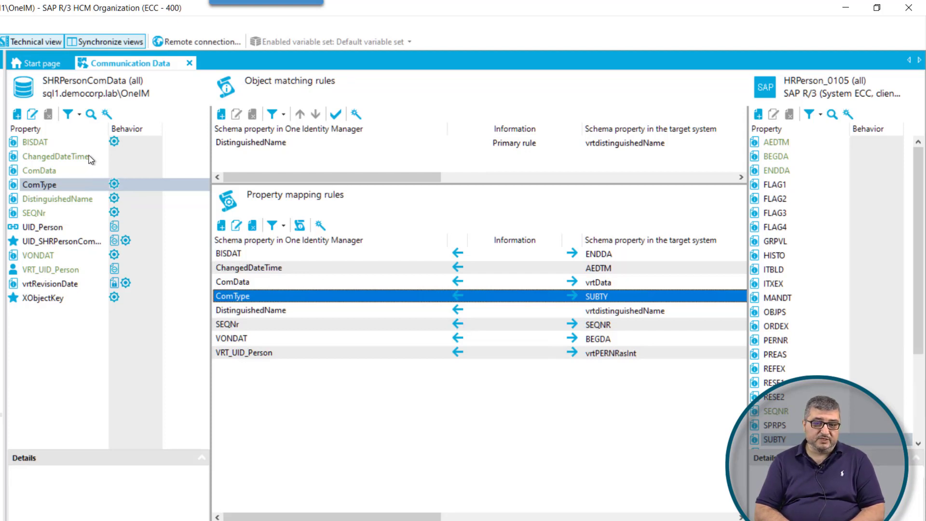
mouse_move(216, 124)
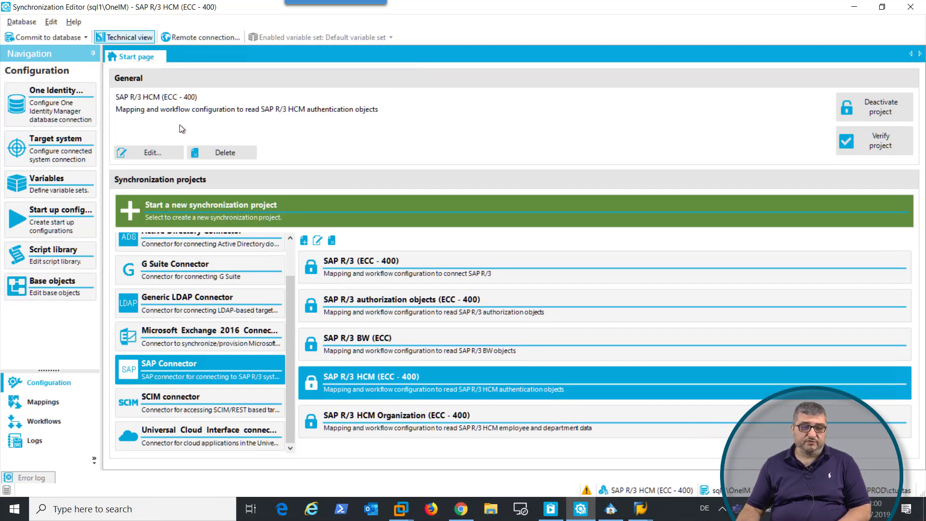
mouse_move(158, 120)
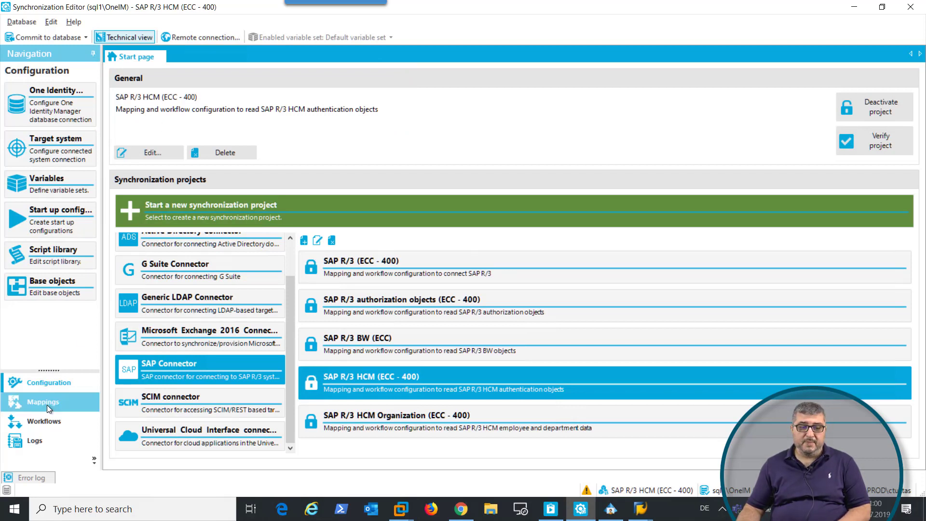
Show the SAP R/3 HCM (ECC - 400) project's list of mappings for sProfile
click(43, 401)
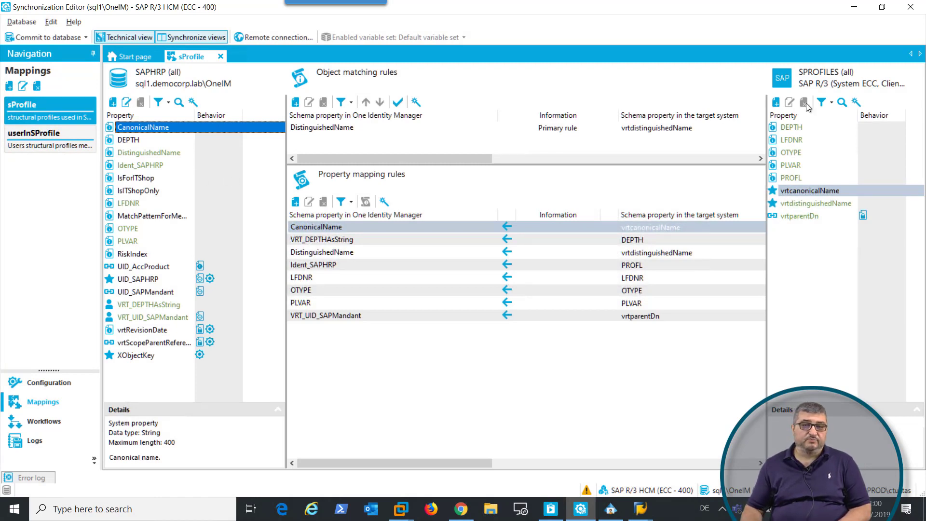
mouse_move(803, 103)
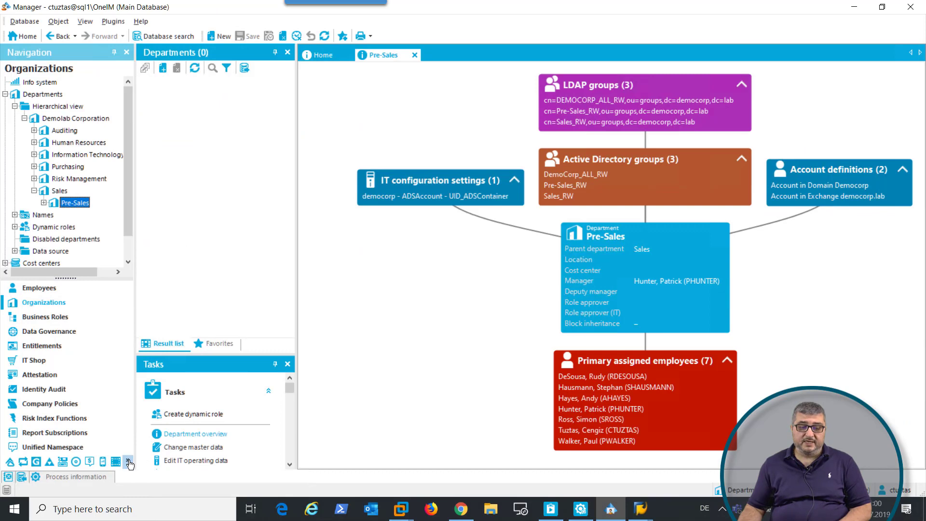
Navigate to the SAP R/3 target system and list its 16 structural profiles
click(124, 461)
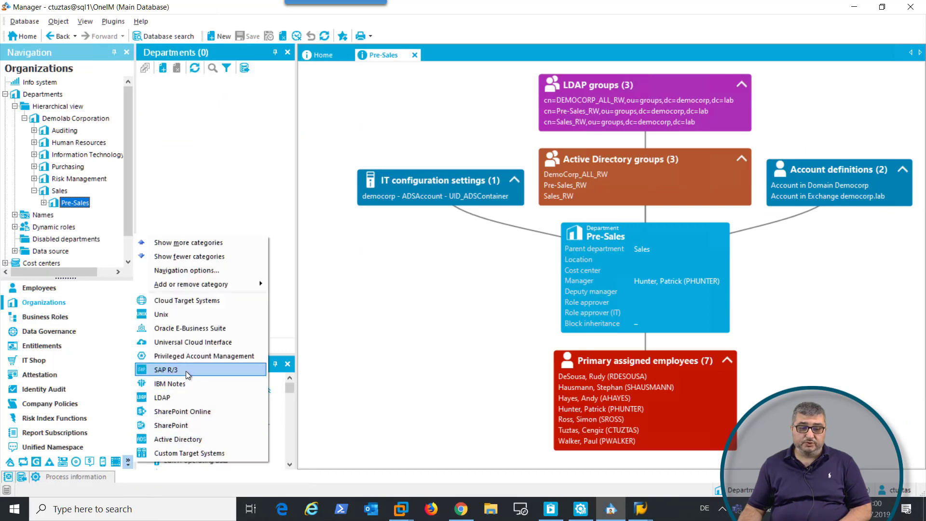
click(167, 369)
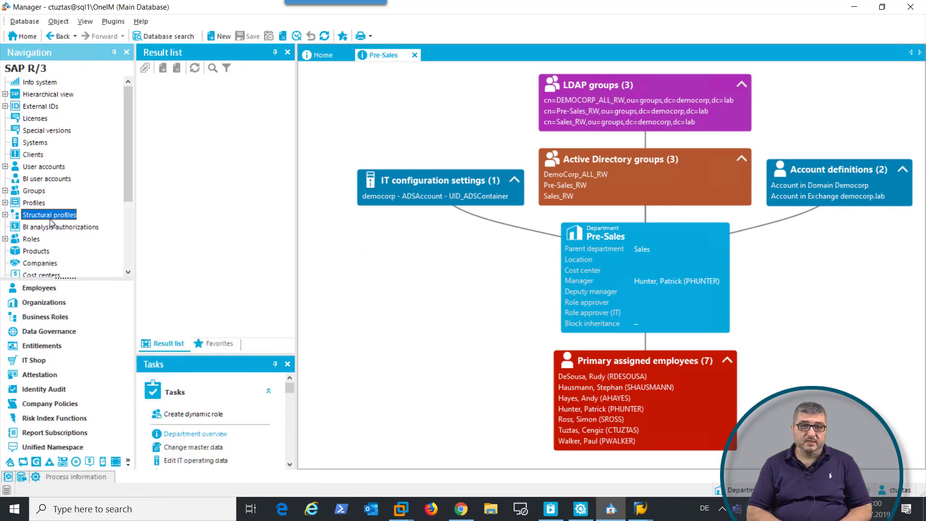
click(49, 215)
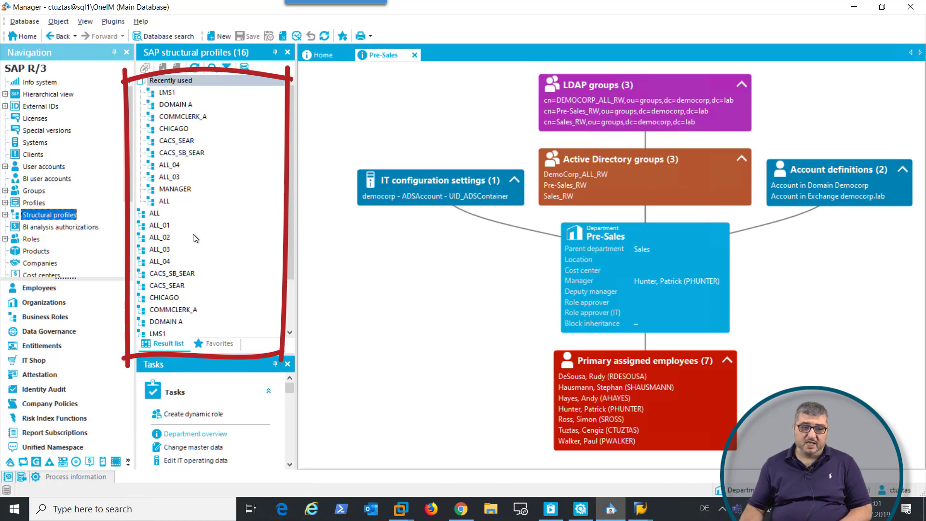
View the ALL structural profile's overview with its one assigned SAP user account
click(153, 212)
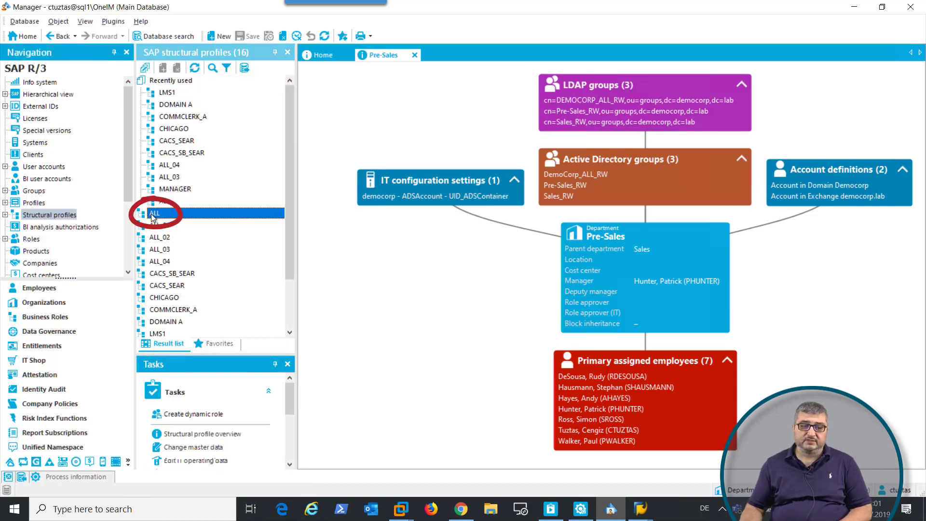
double_click(154, 213)
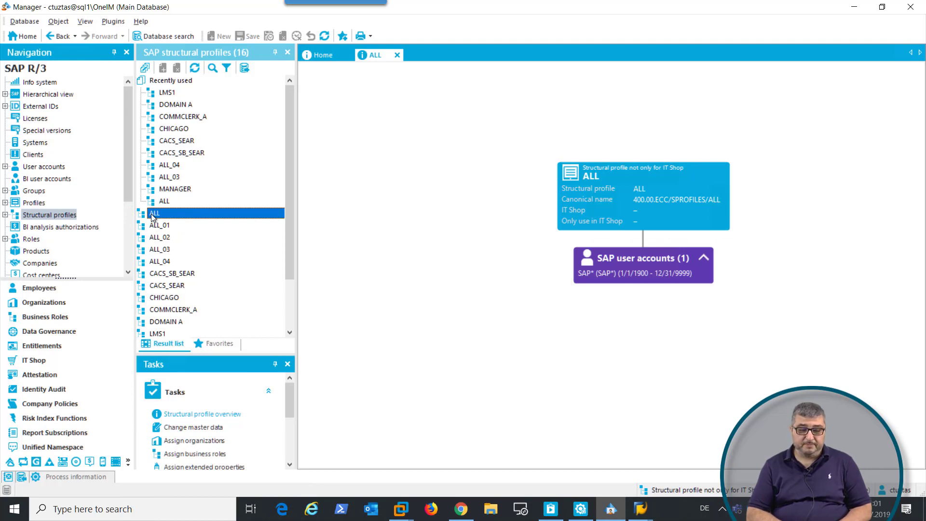
scroll(down, 3)
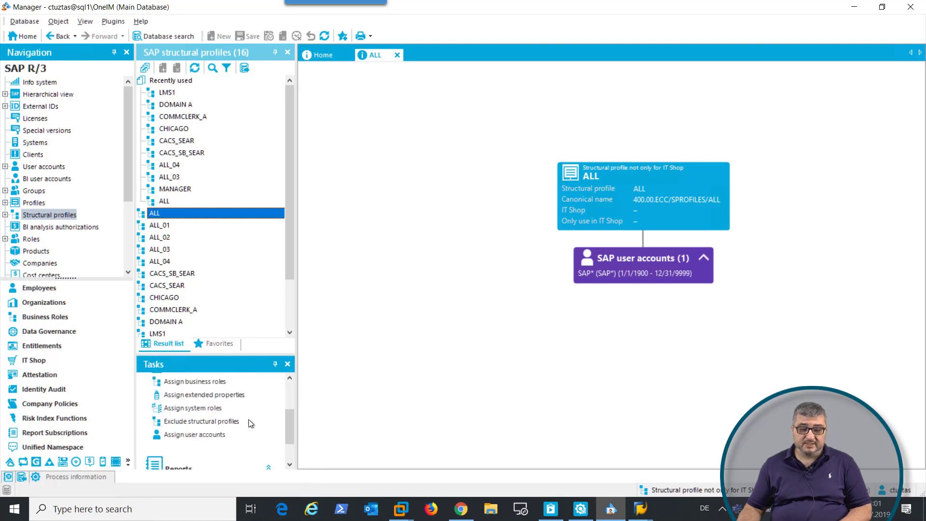